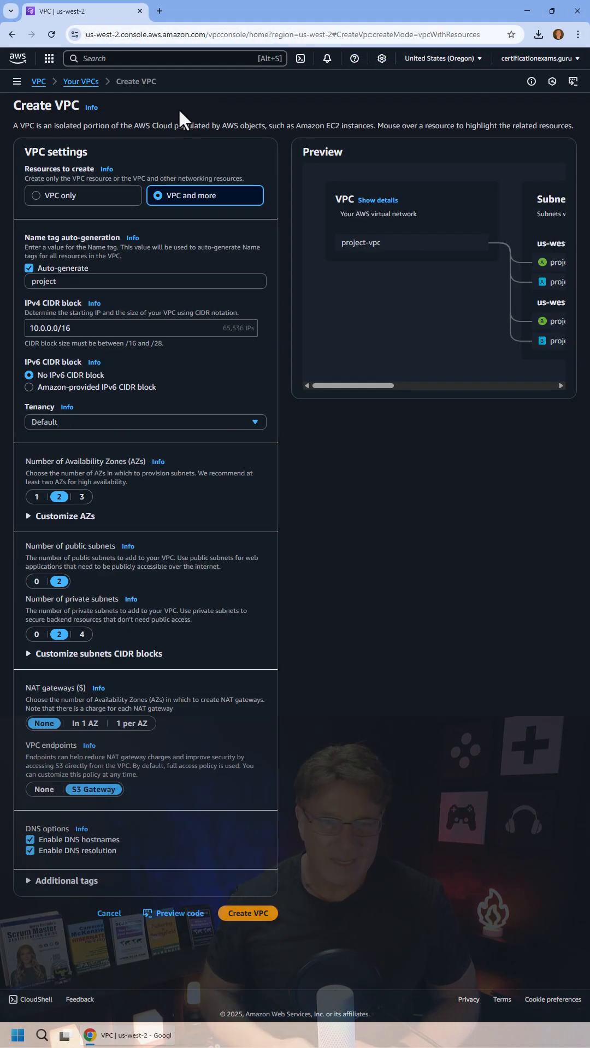
Create a VPC-only resource named certificationexams-vpc with IPv4 CIDR 10.0.0.0/16
click(36, 195)
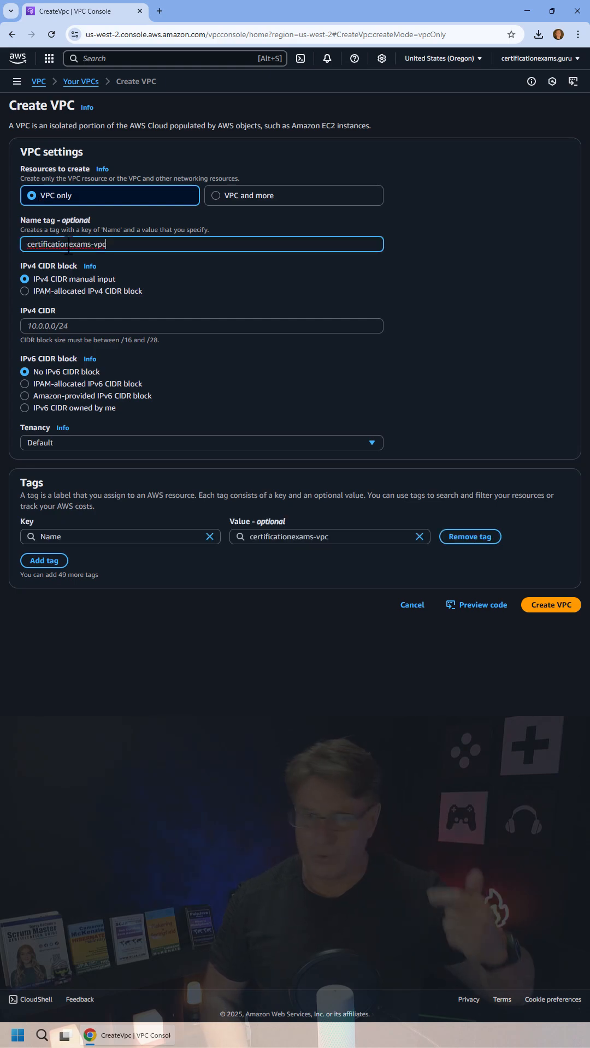
click(200, 325)
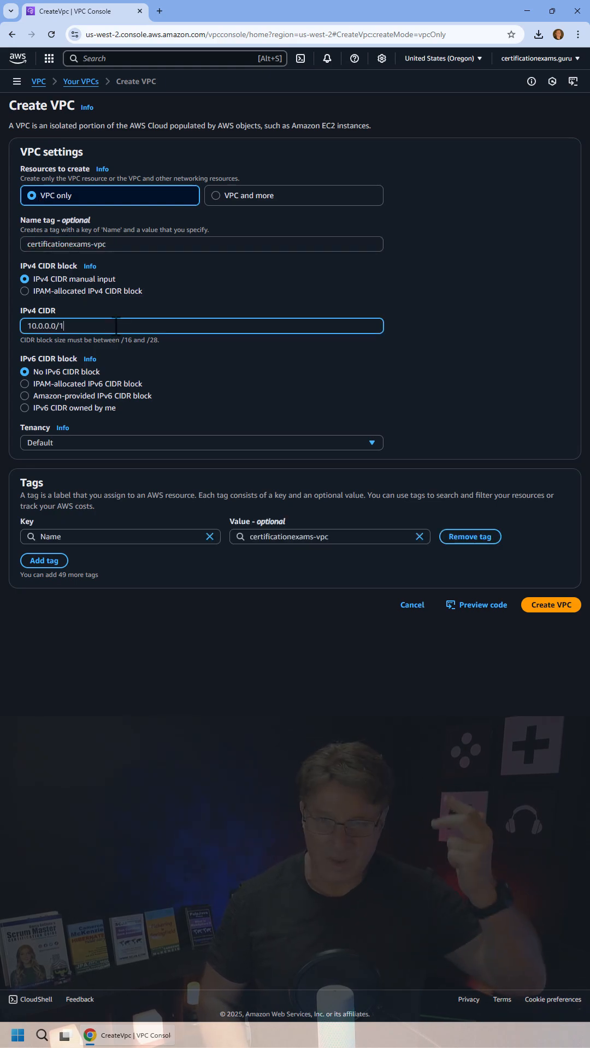
click(550, 605)
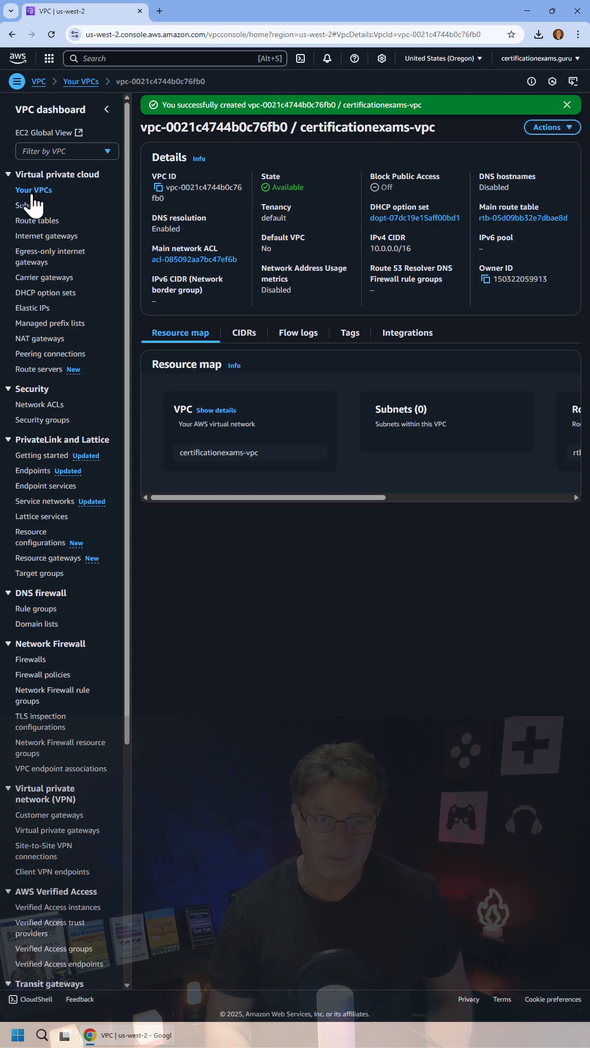
Create subnet public-subnet with CIDR 10.0.1.0/24 inside certificationexams-vpc
click(29, 205)
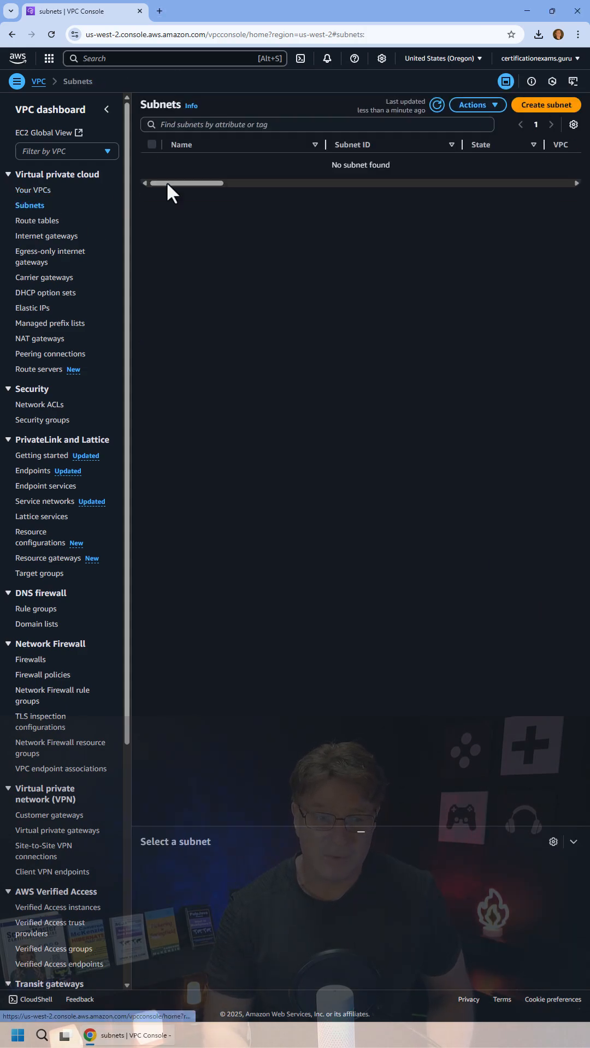
click(544, 105)
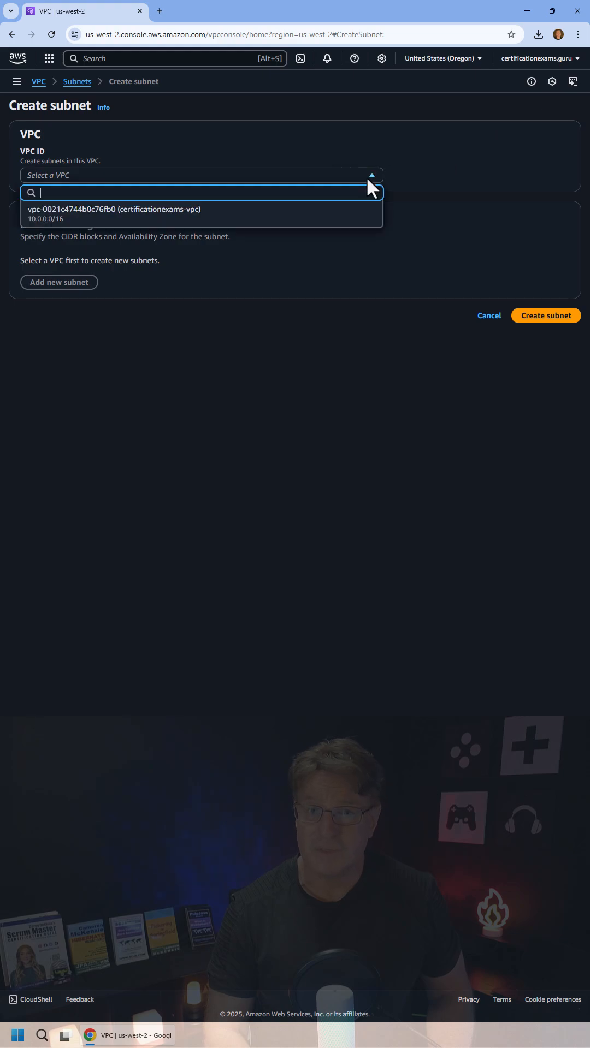
click(114, 213)
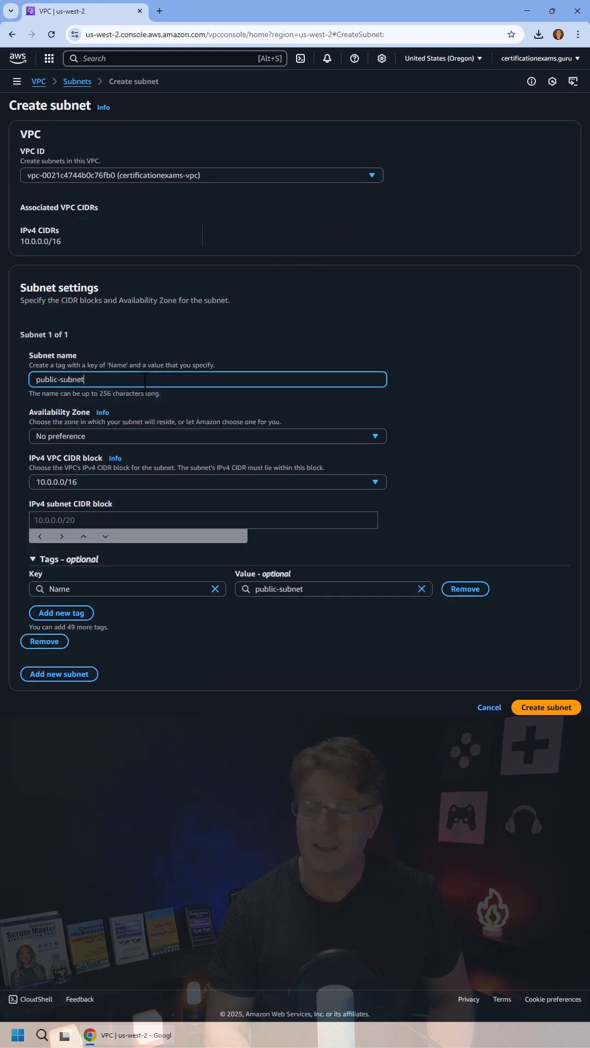
text(10.0.1.0/24)
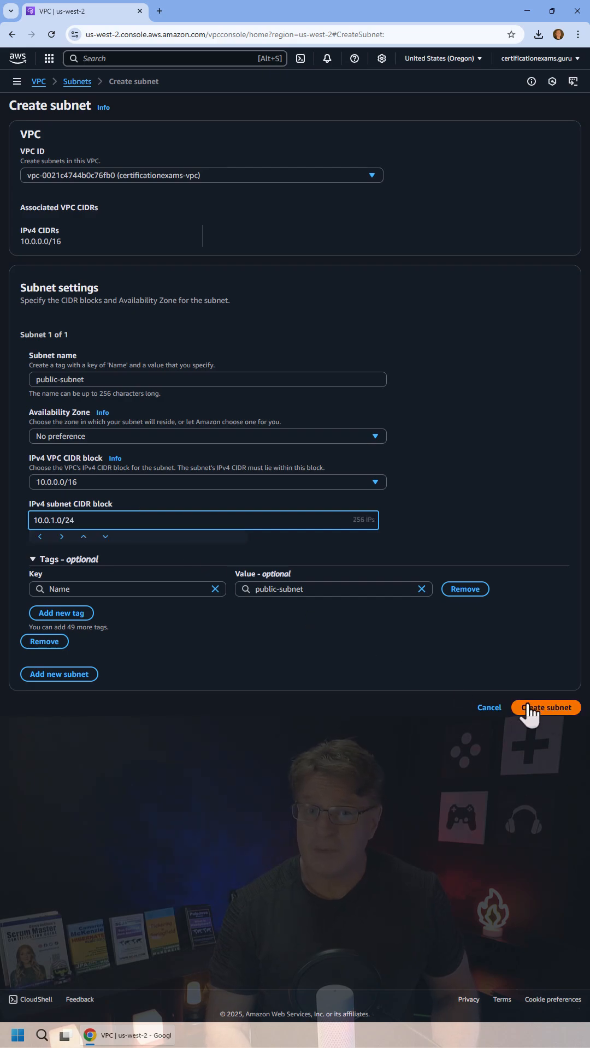
click(545, 708)
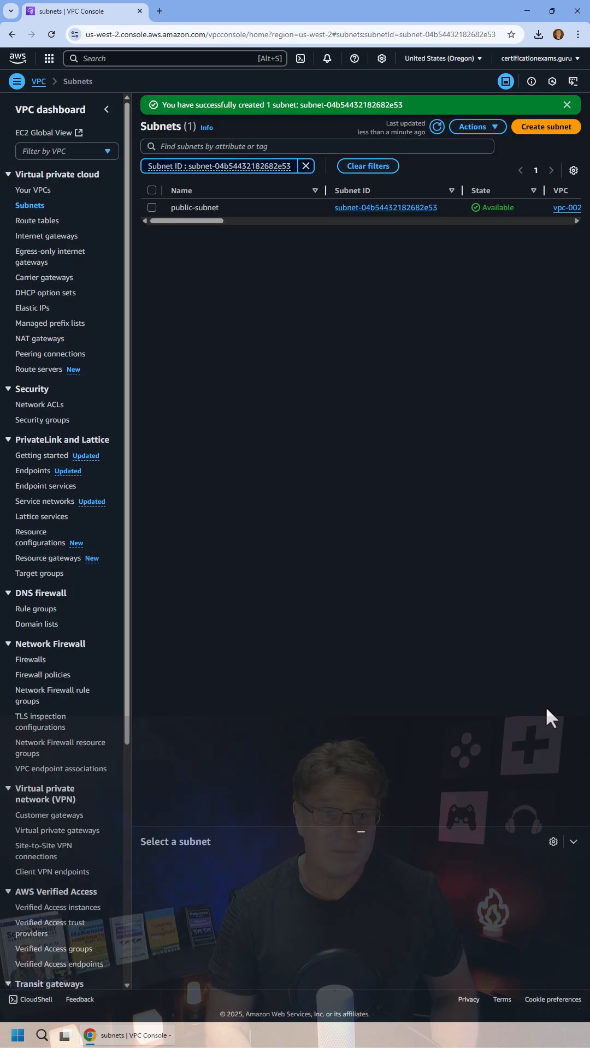
Create an internet gateway named my-internet-gateway
click(47, 235)
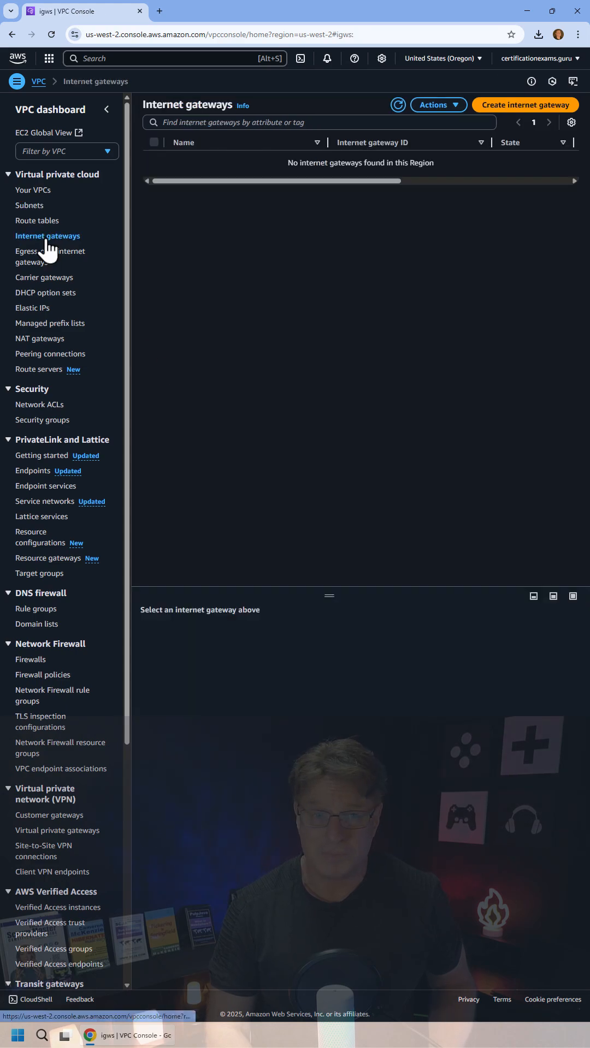
click(524, 105)
text(my-internet-gateway)
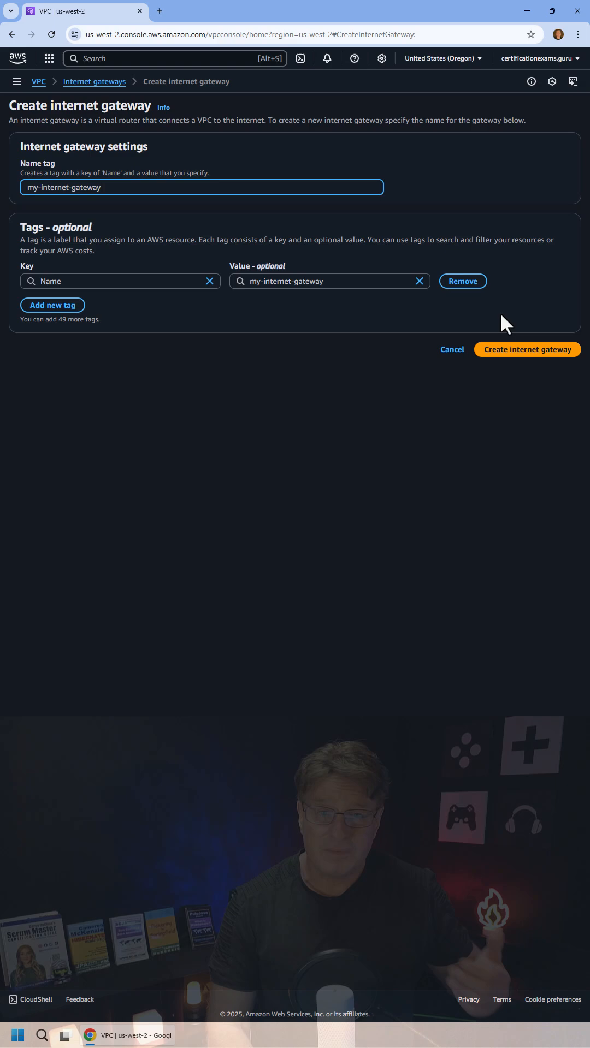
click(527, 348)
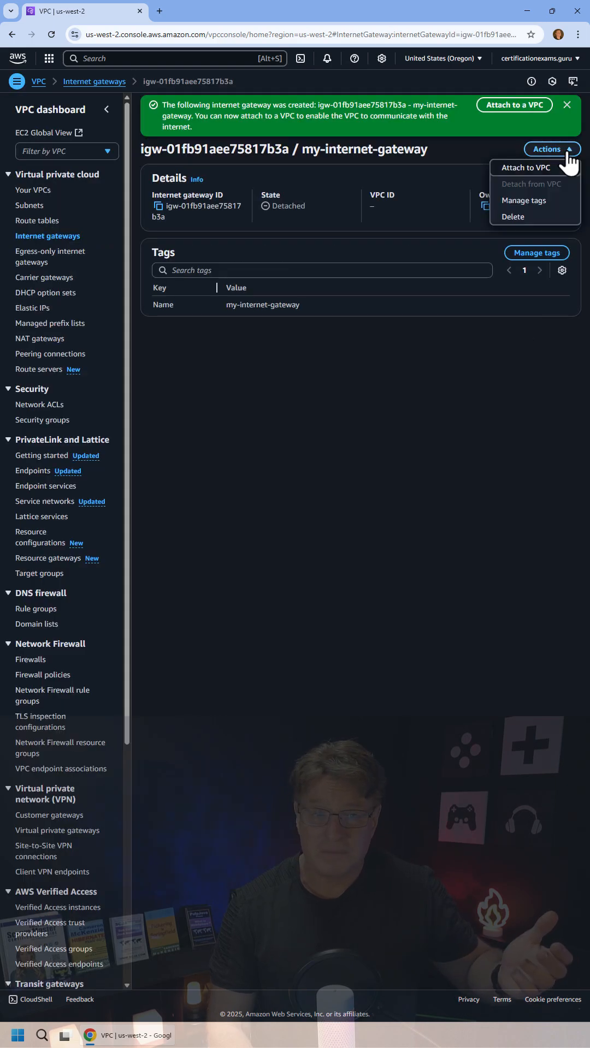
Attach my-internet-gateway to certificationexams-vpc via Actions > Attach to VPC
click(527, 167)
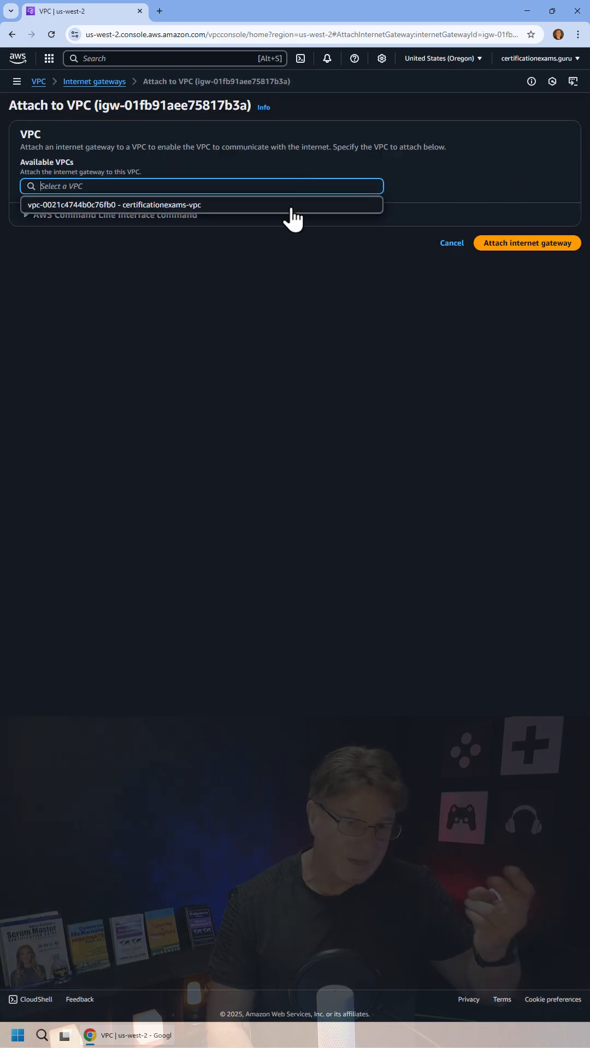
click(525, 243)
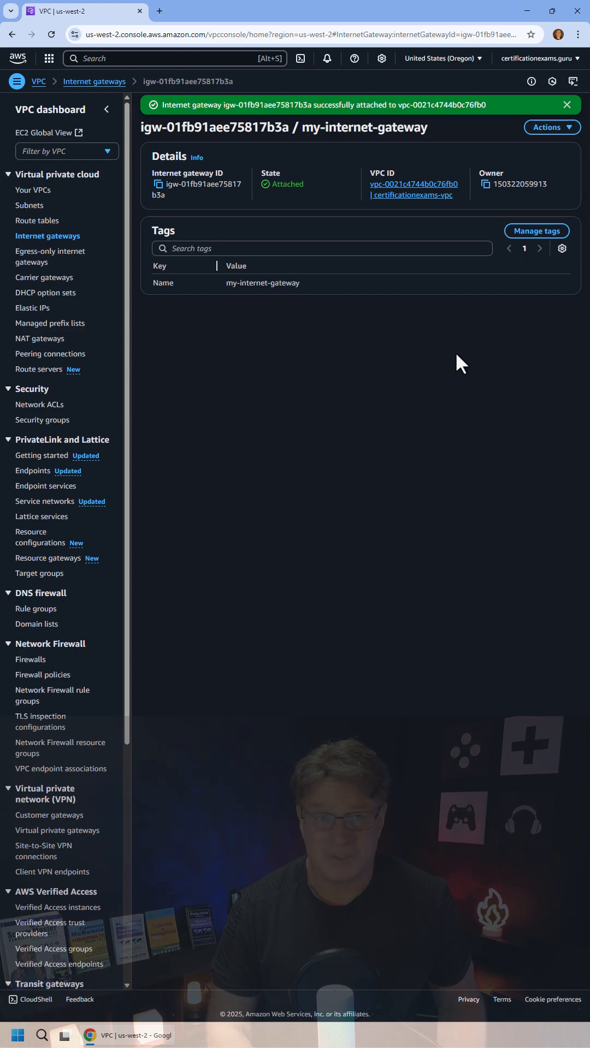
click(37, 220)
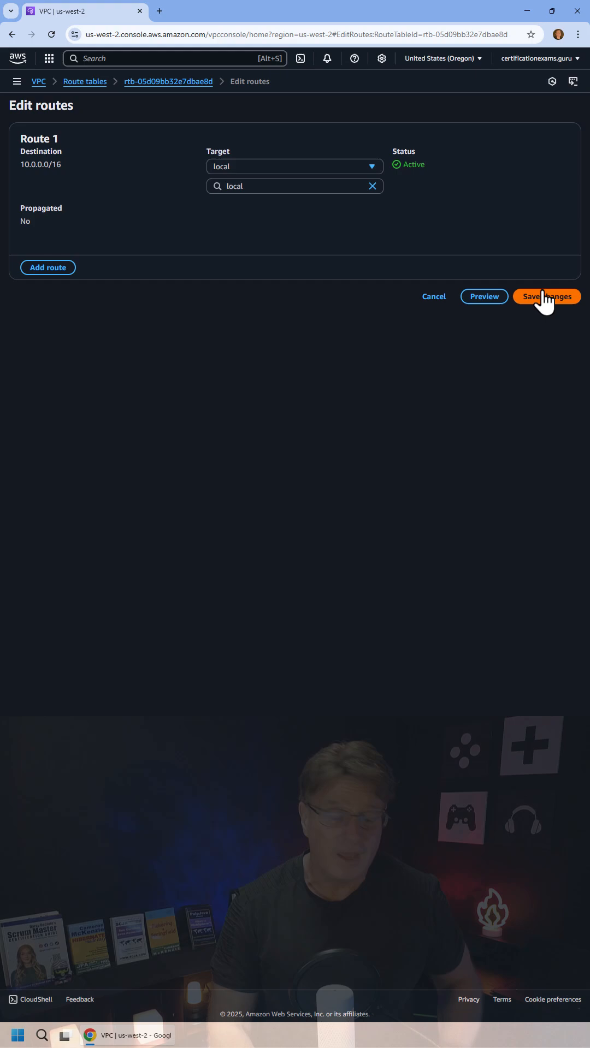
Add a 0.0.0.0/0 route targeting internet gateway igw-01fb91aee75817b3a and save changes
click(48, 267)
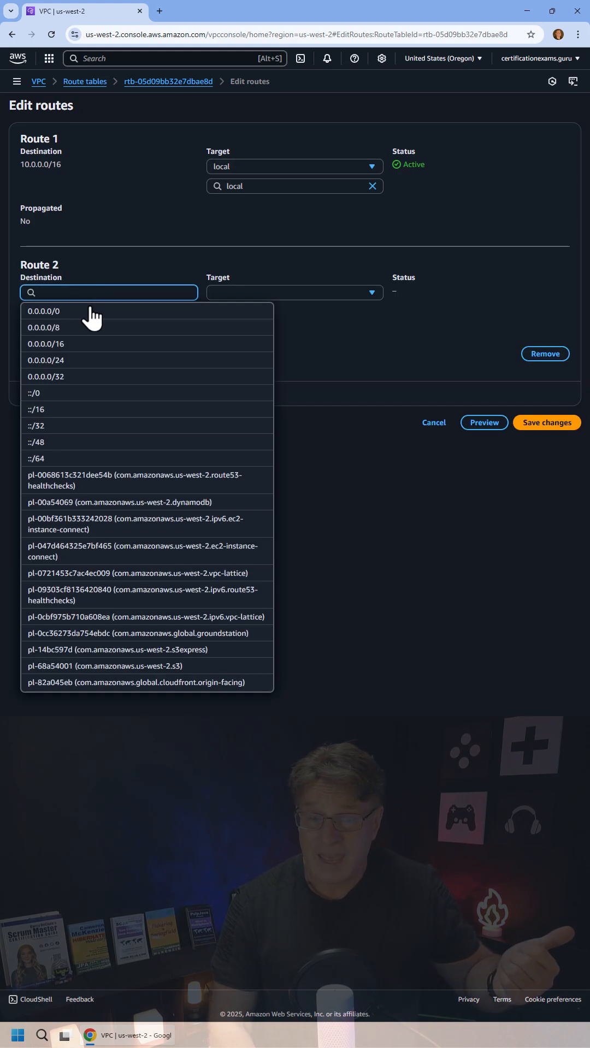
click(44, 311)
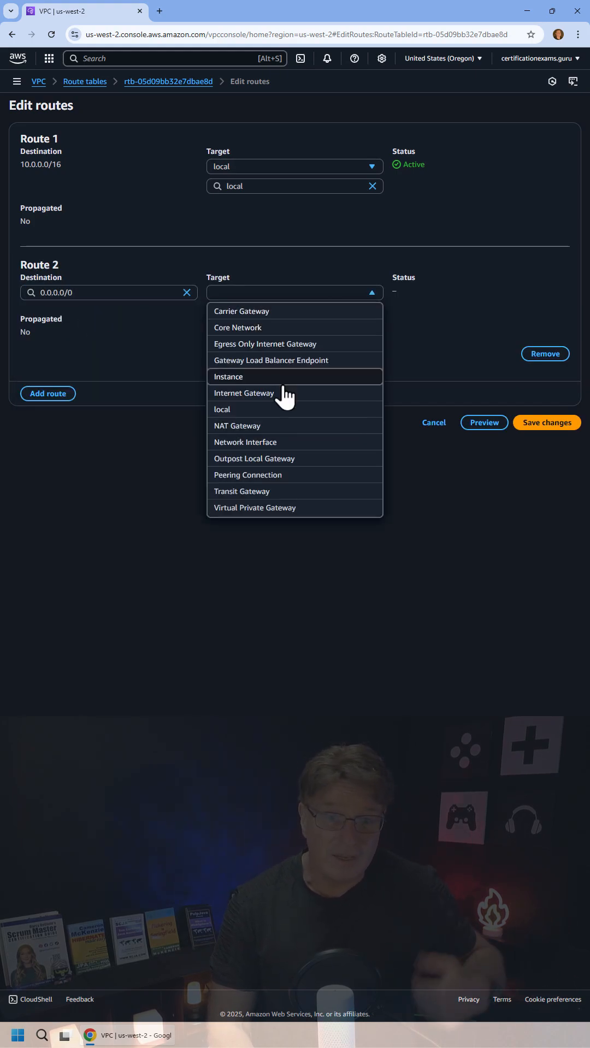
click(244, 393)
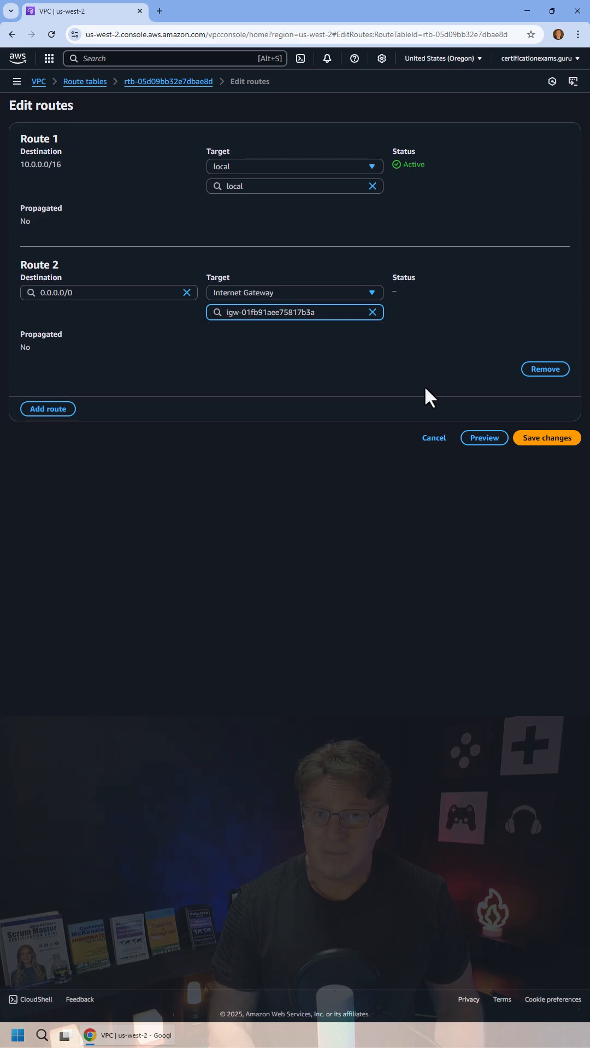
click(545, 438)
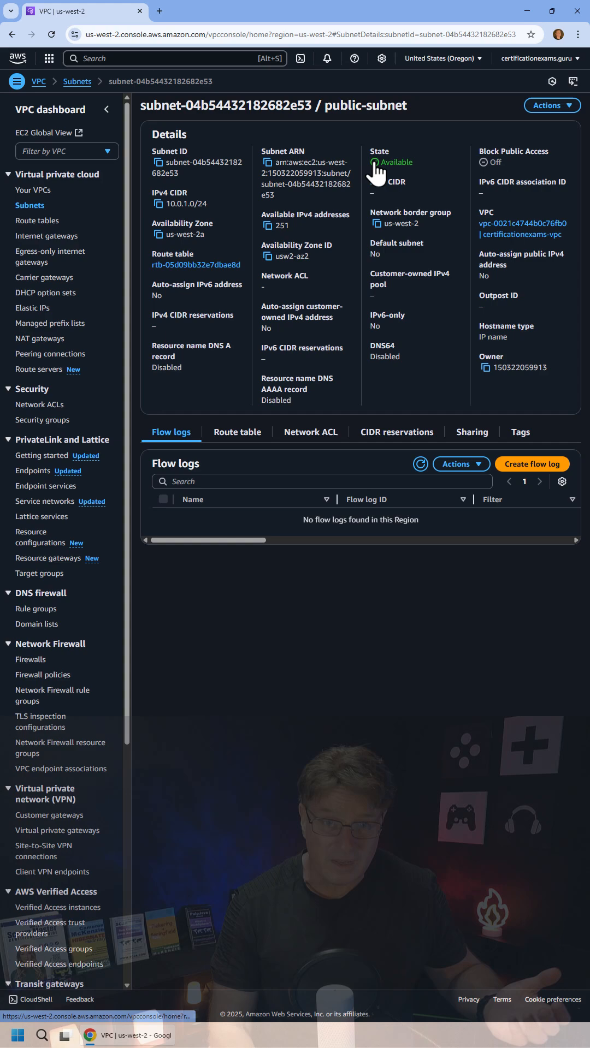
Confirm public-subnet's route table shows the 0.0.0.0/0 gateway route, then view certificationexams-vpc's details
click(237, 432)
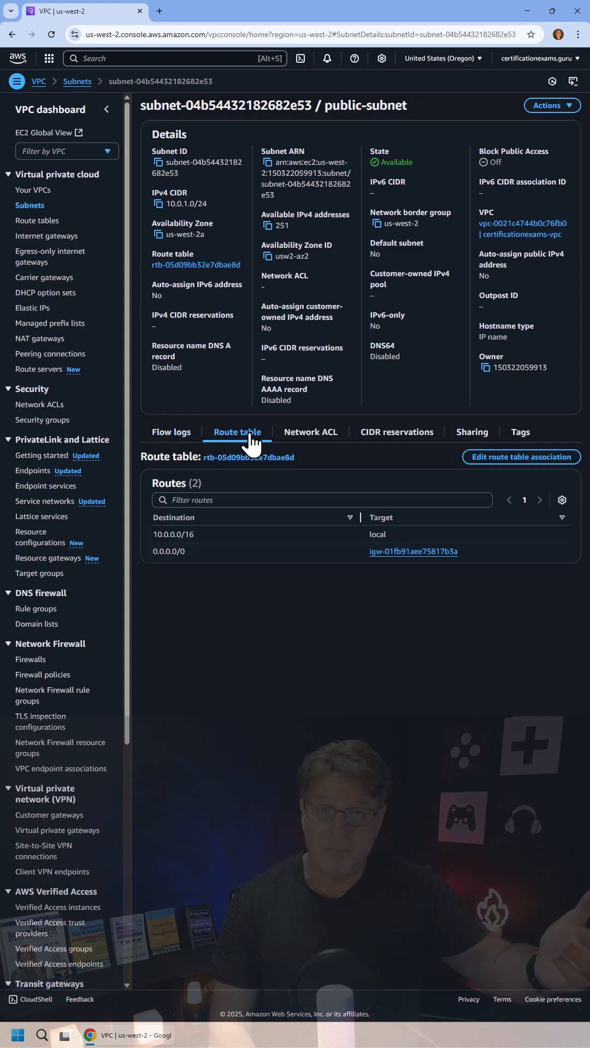
click(33, 191)
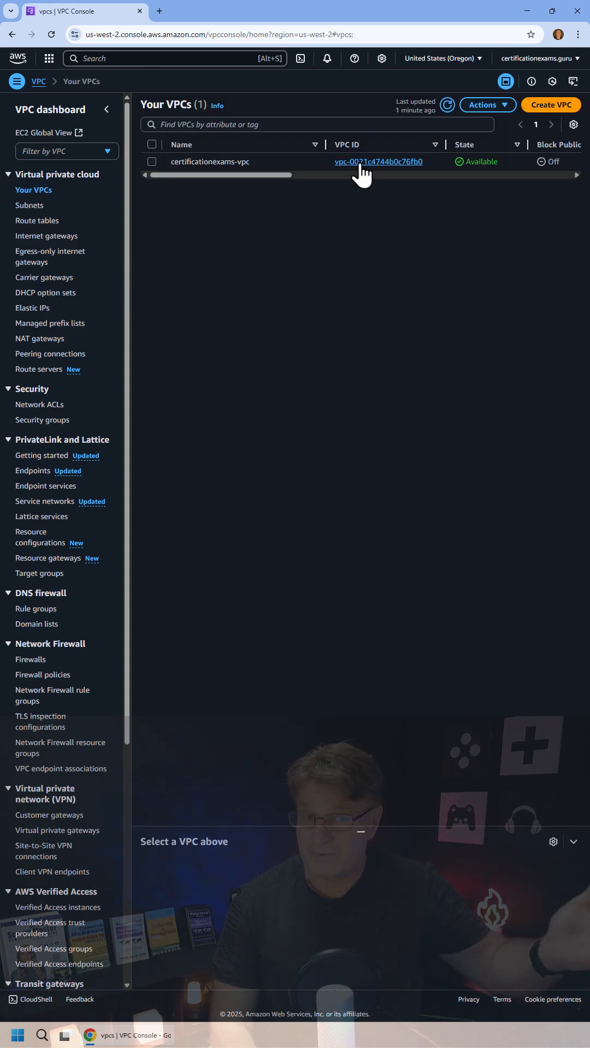
click(378, 161)
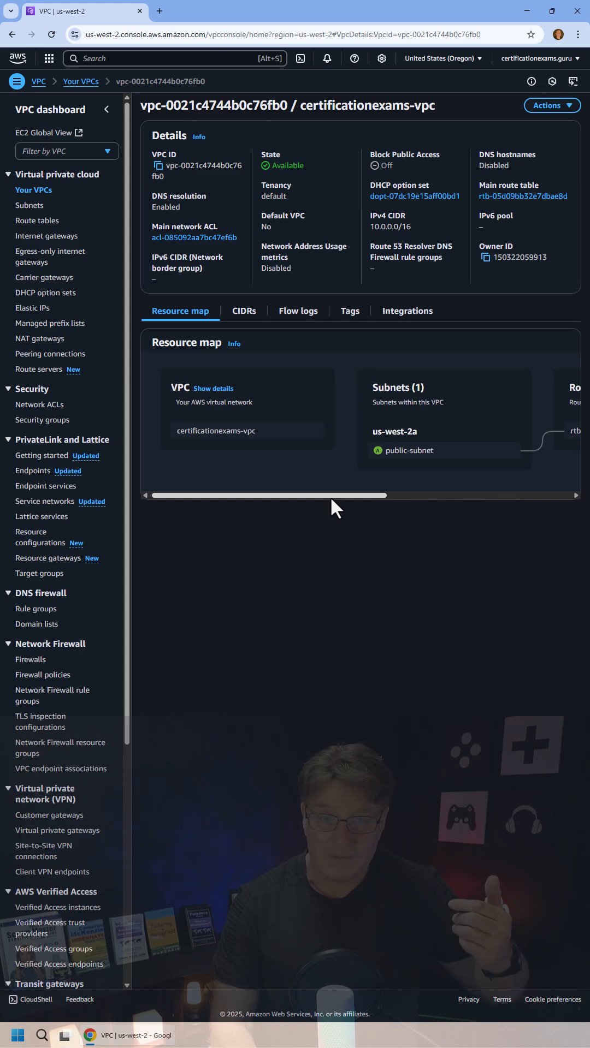